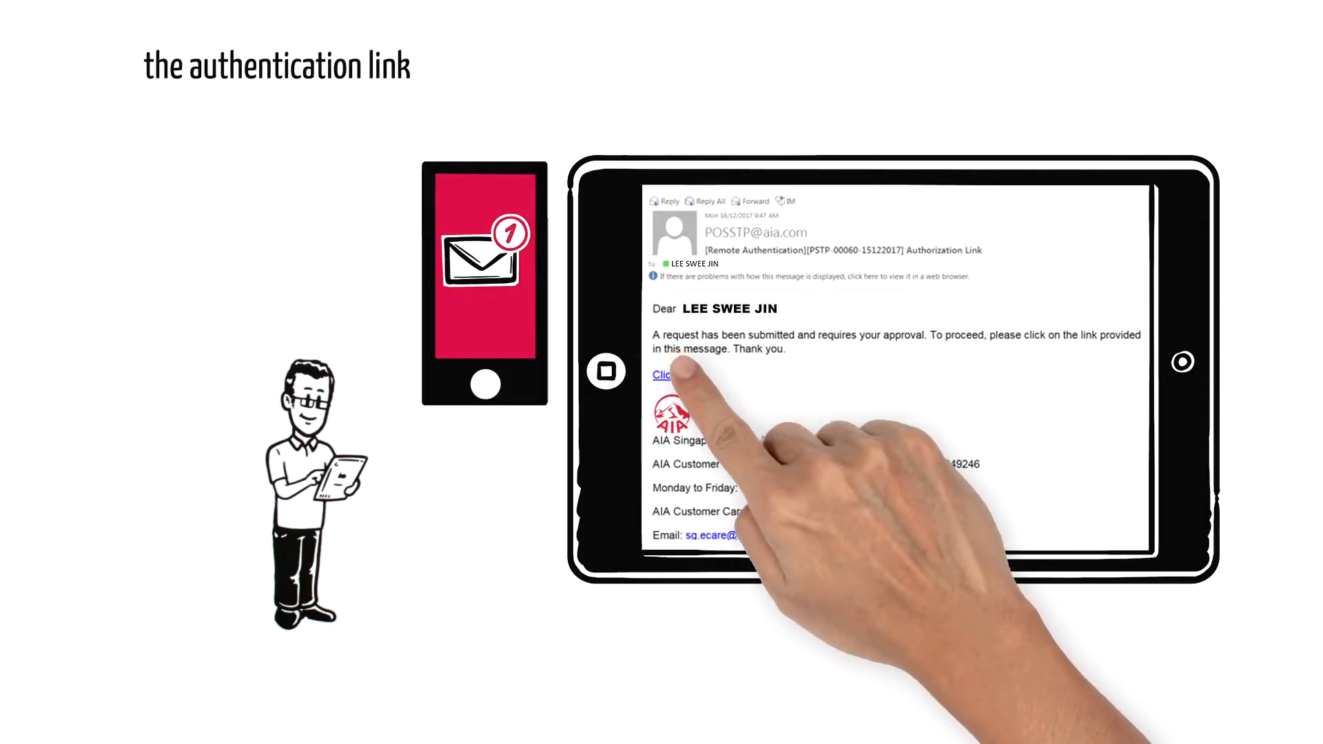
pyautogui.click(662, 375)
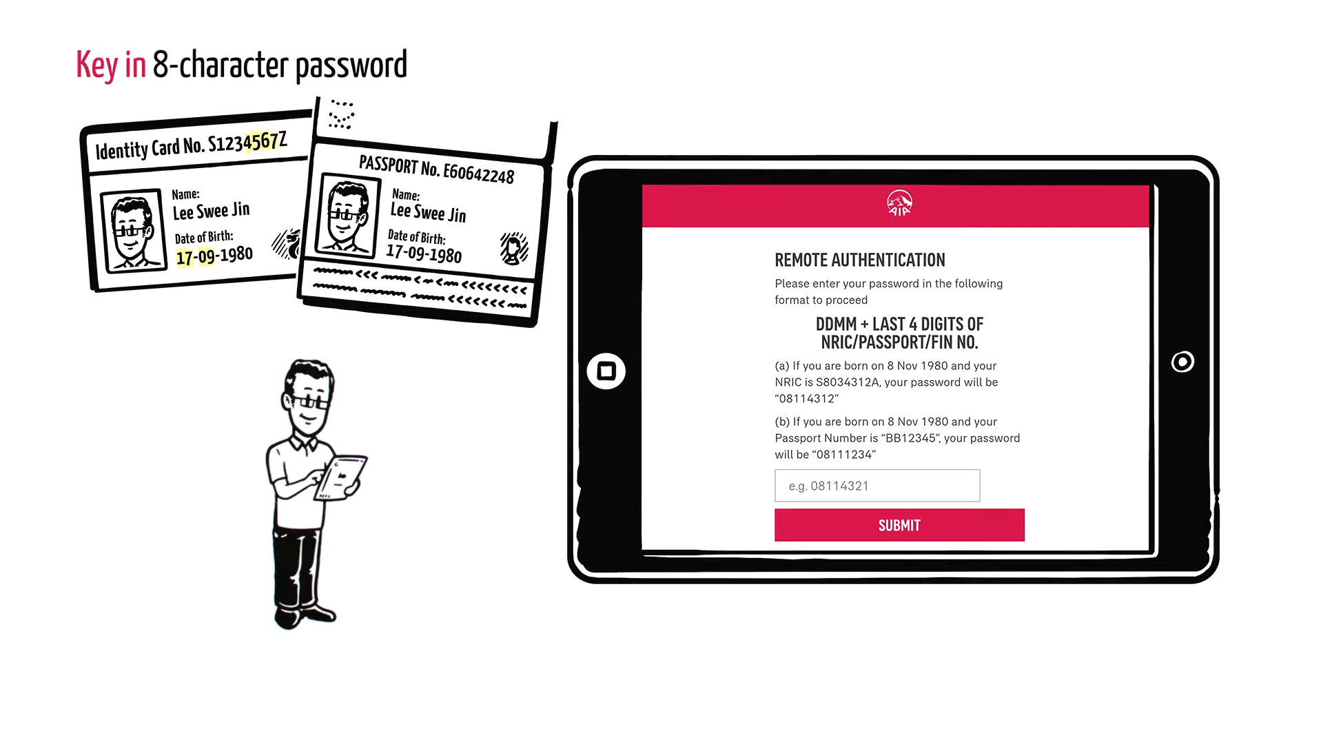
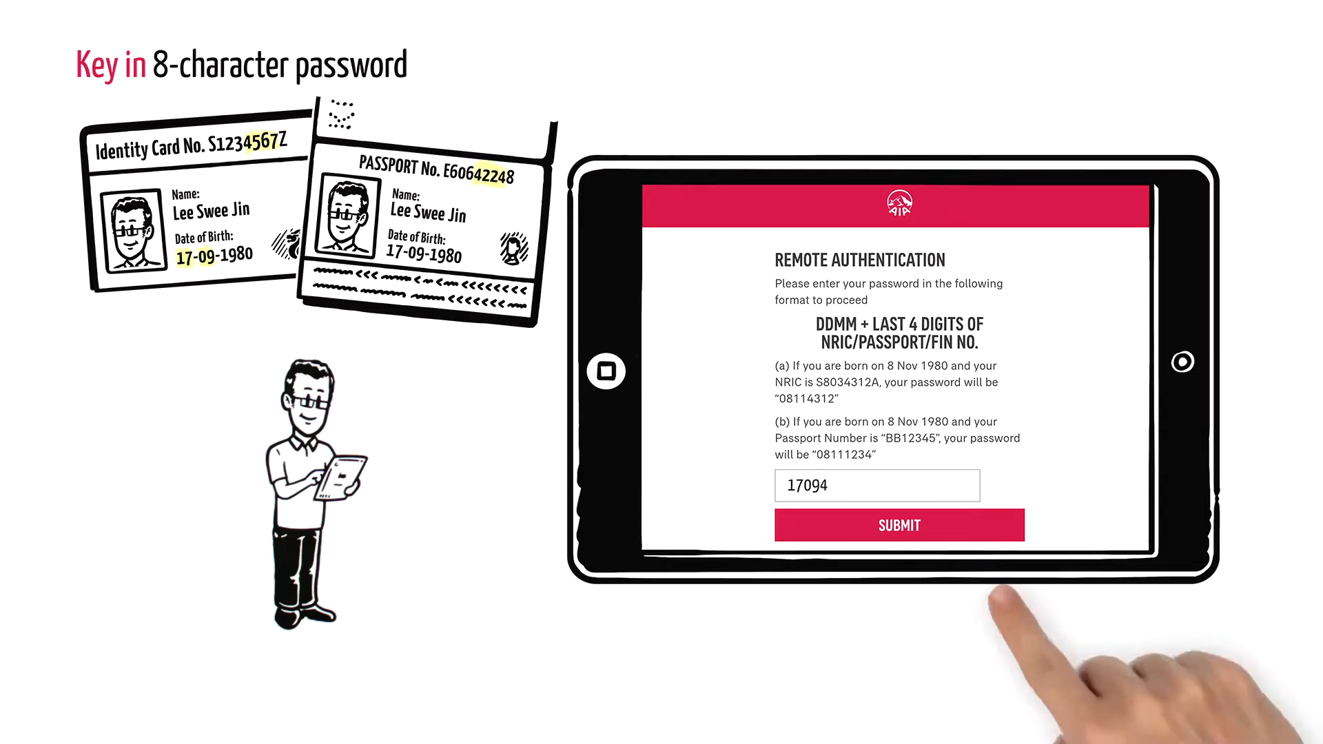
pyautogui.click(898, 526)
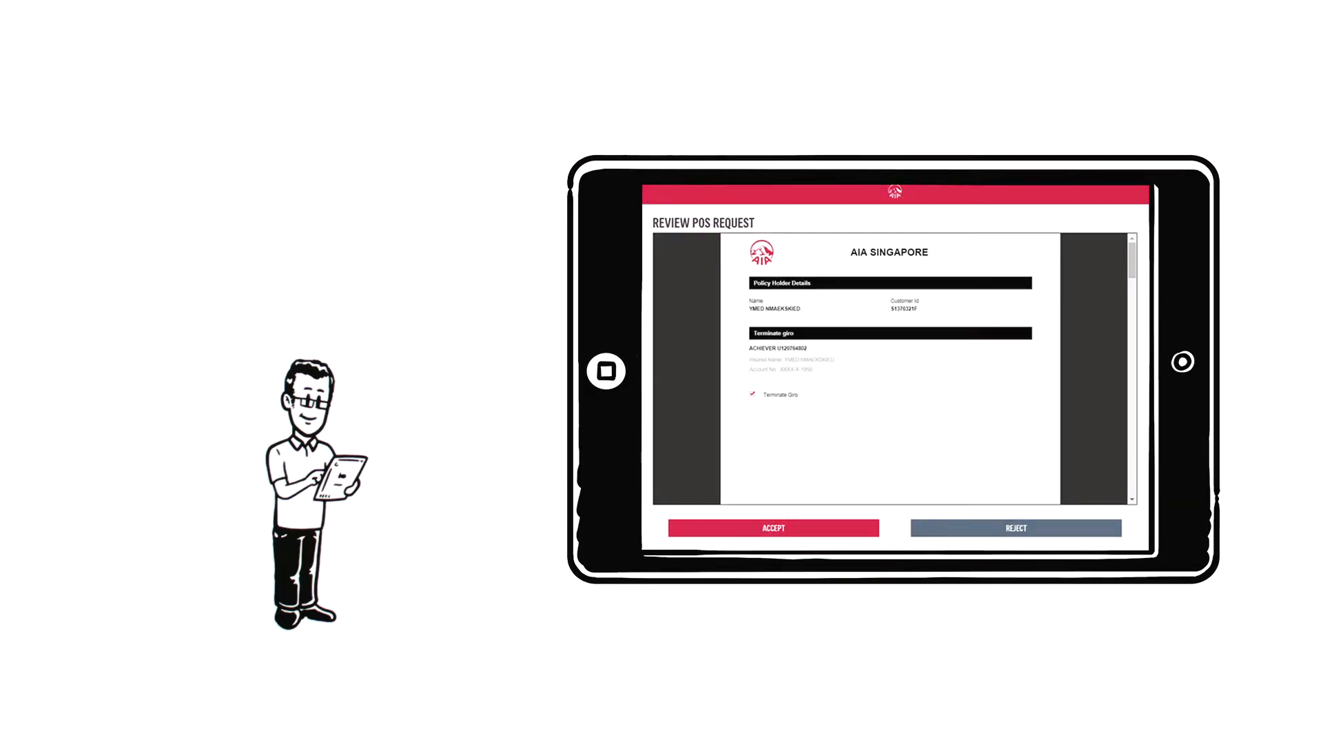
pyautogui.click(1016, 528)
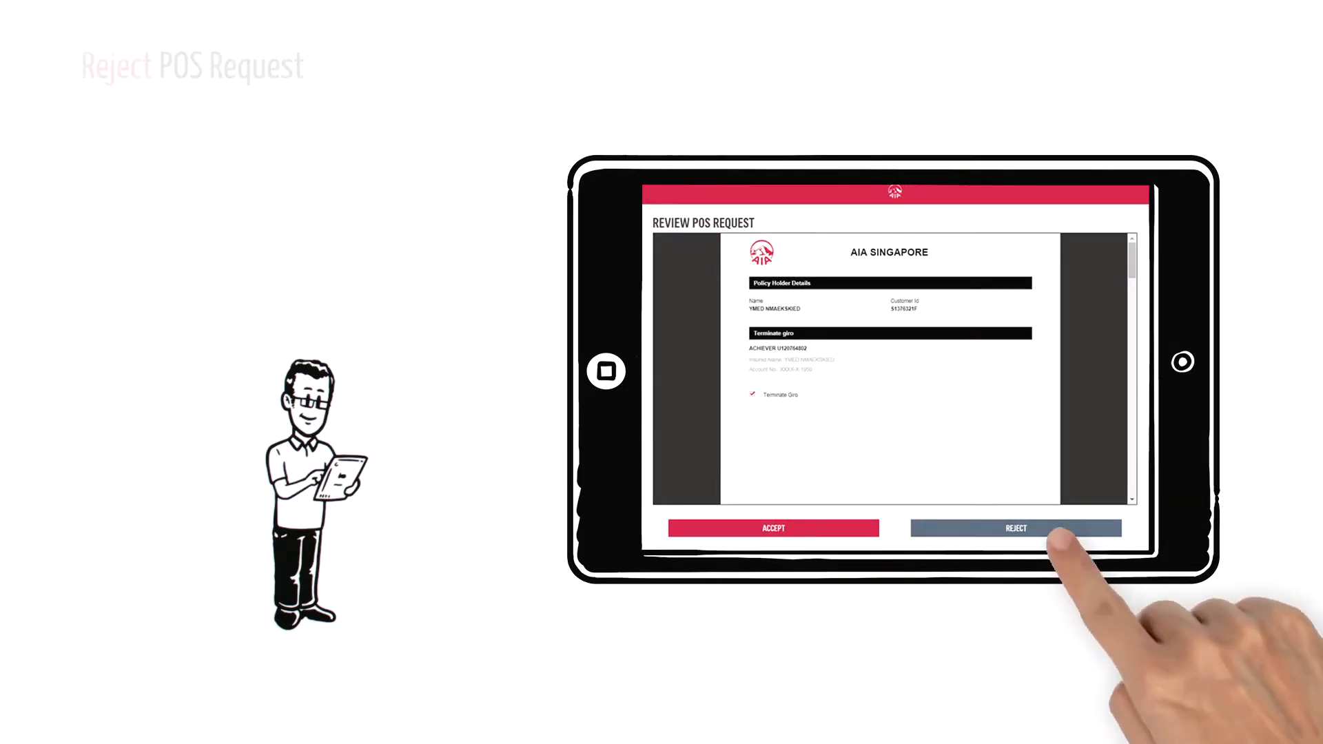
pyautogui.click(1016, 527)
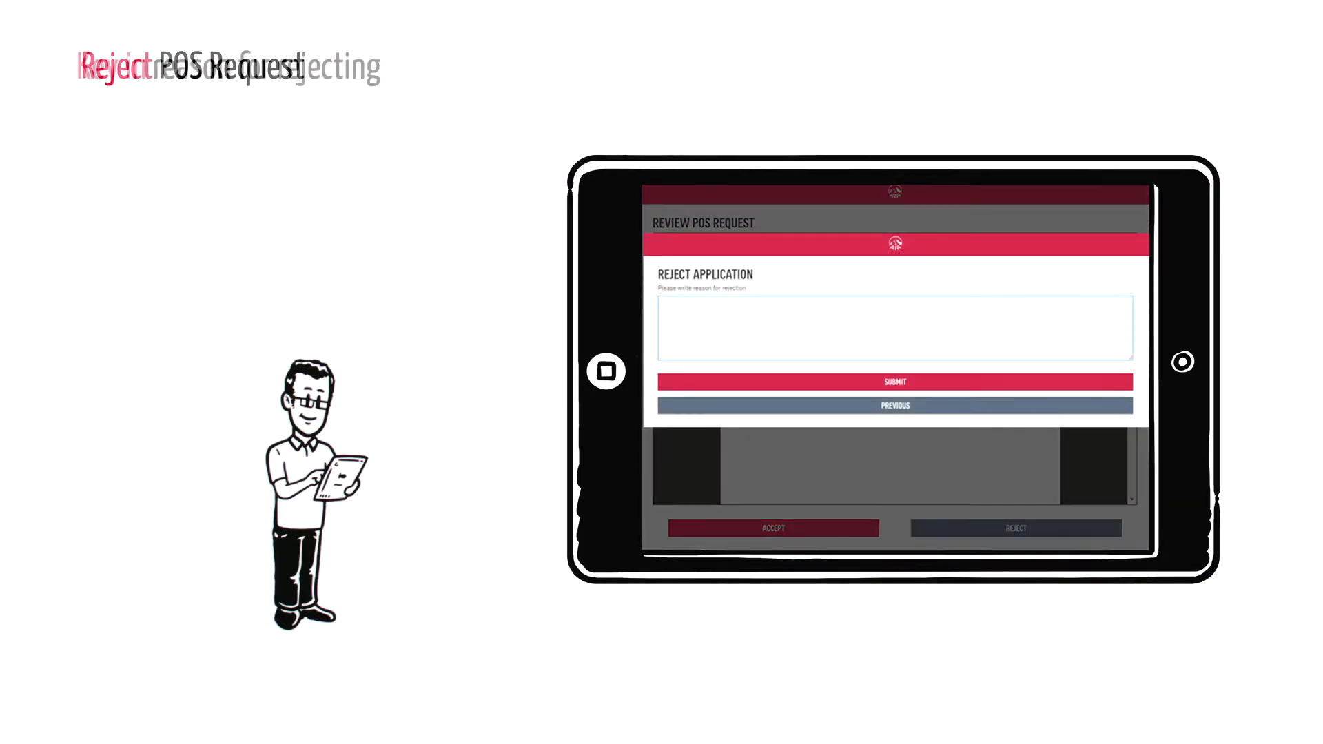
pyautogui.write("Rejected as there's a typo error in new address.")
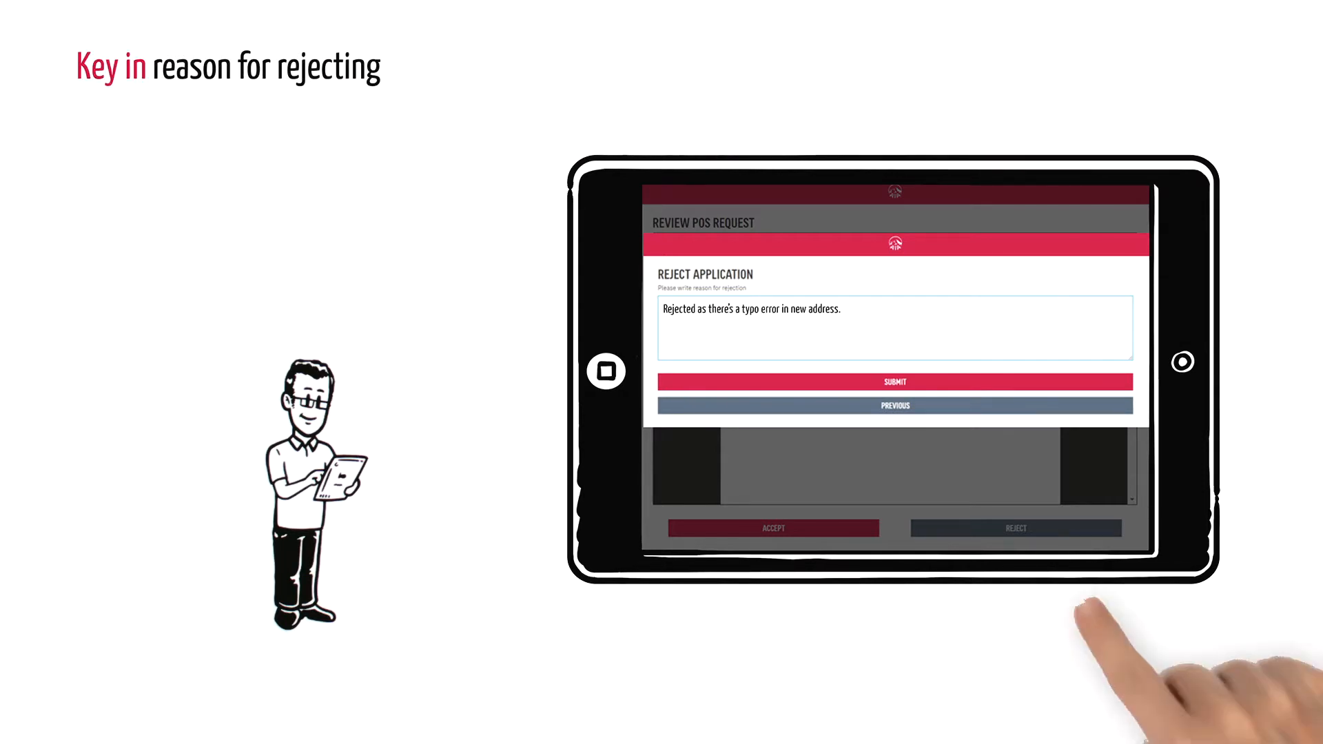
pyautogui.click(896, 382)
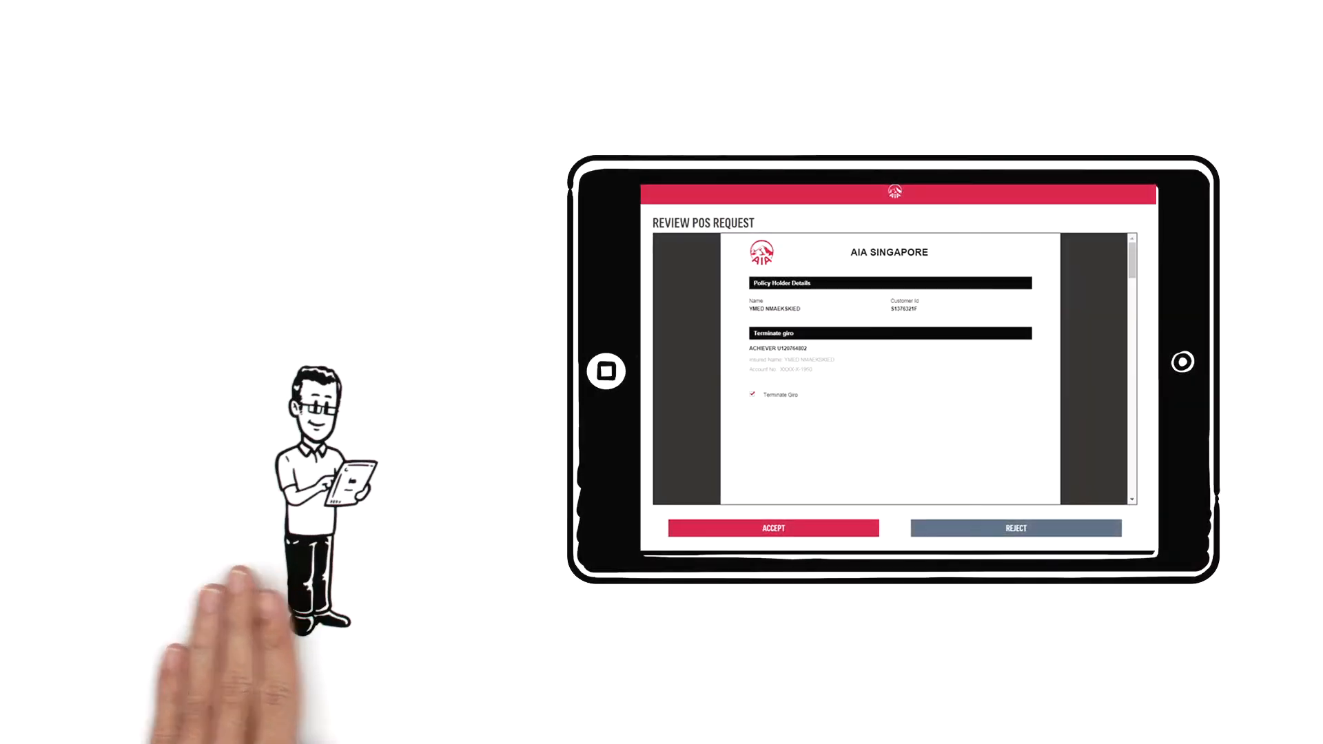
# - Accept the reviewed POS request so the token/SMS authorisation choices appear
pyautogui.click(773, 528)
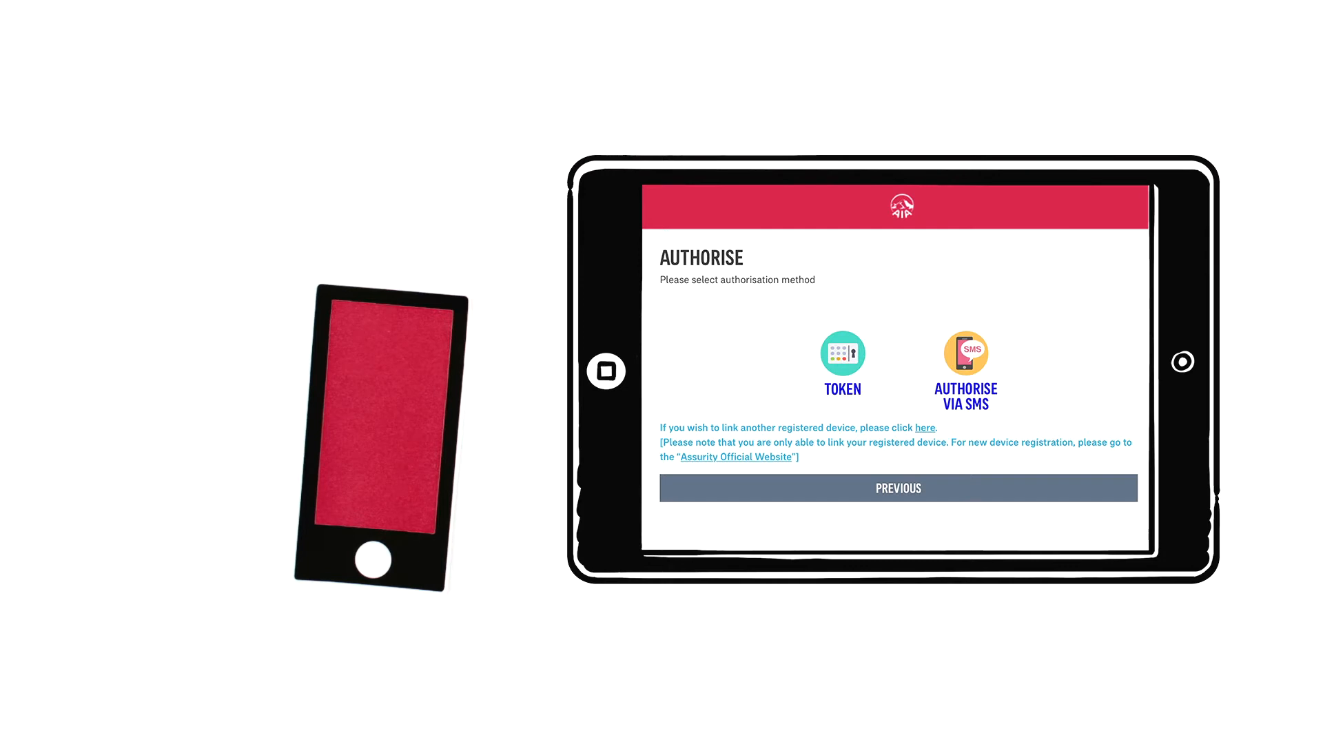
# - Authorise via SMS and verify the six-digit one-time PIN to reach COMPLETED
pyautogui.click(965, 354)
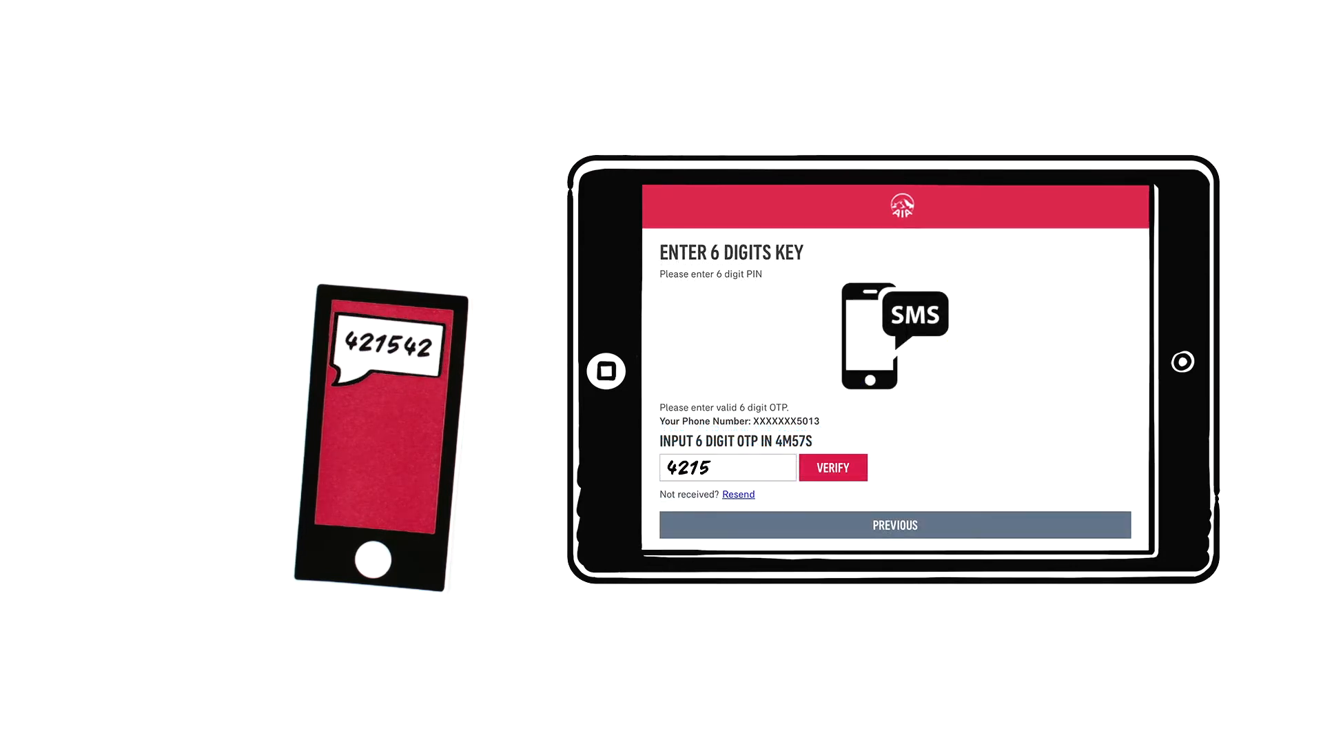
pyautogui.click(833, 468)
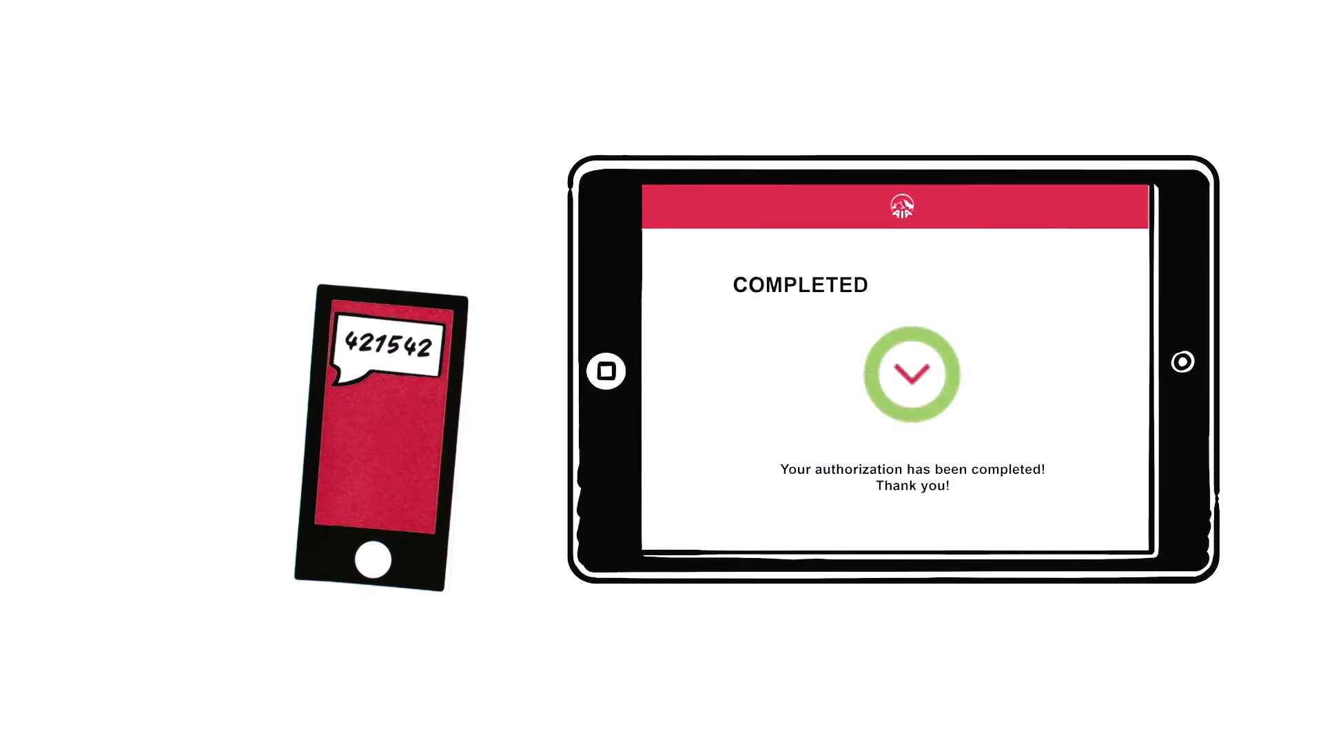